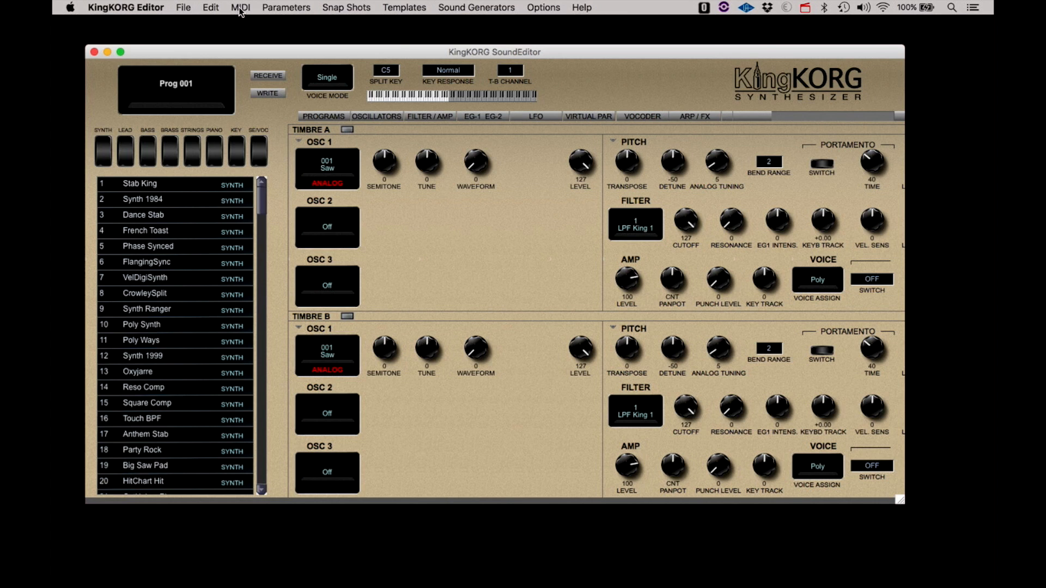
Step: Bring up MIDI Setup, listing ports with the KingKORG reported Not Connected
click(240, 7)
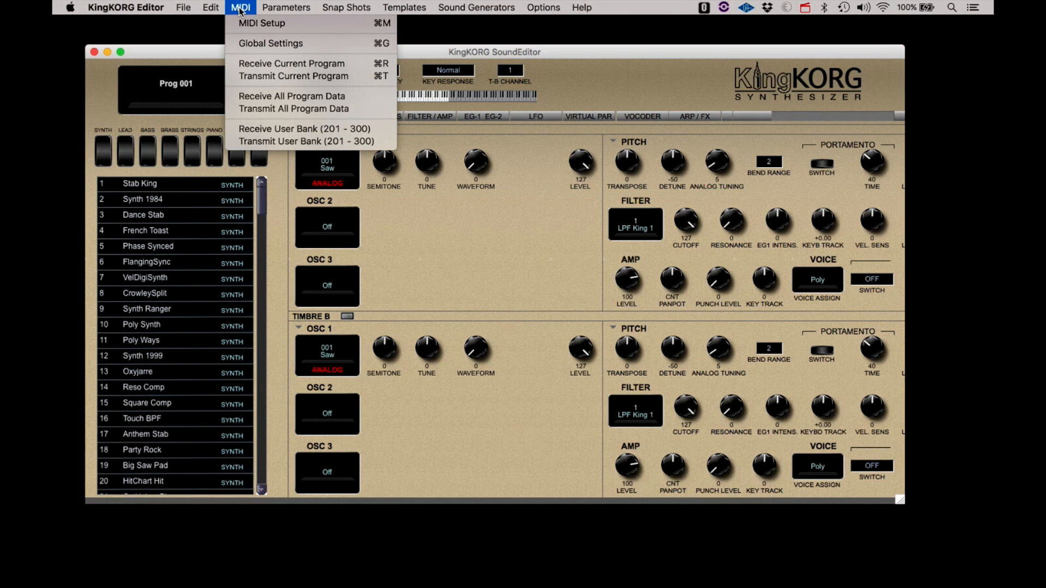
click(262, 23)
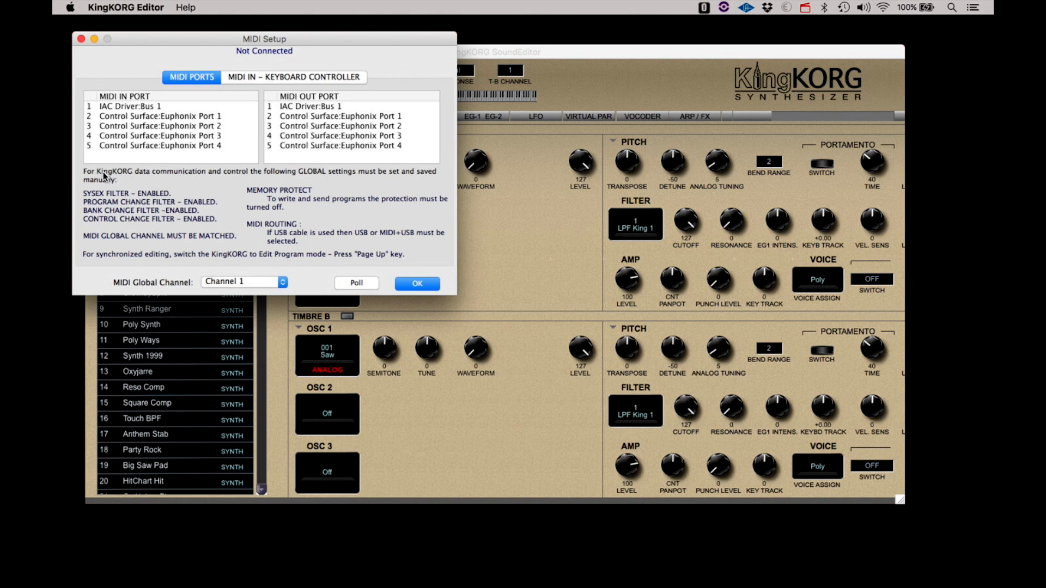
mouse_move(98, 255)
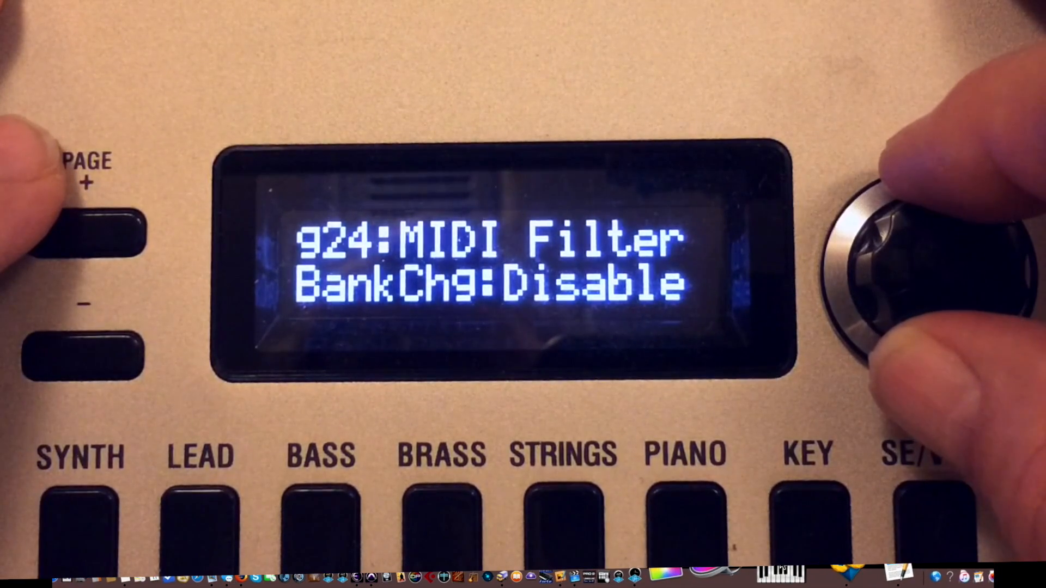
Step: Set the KingKORG's g24 MIDI Filter BankChg and other filters to Enable for editor syncing
click(78, 513)
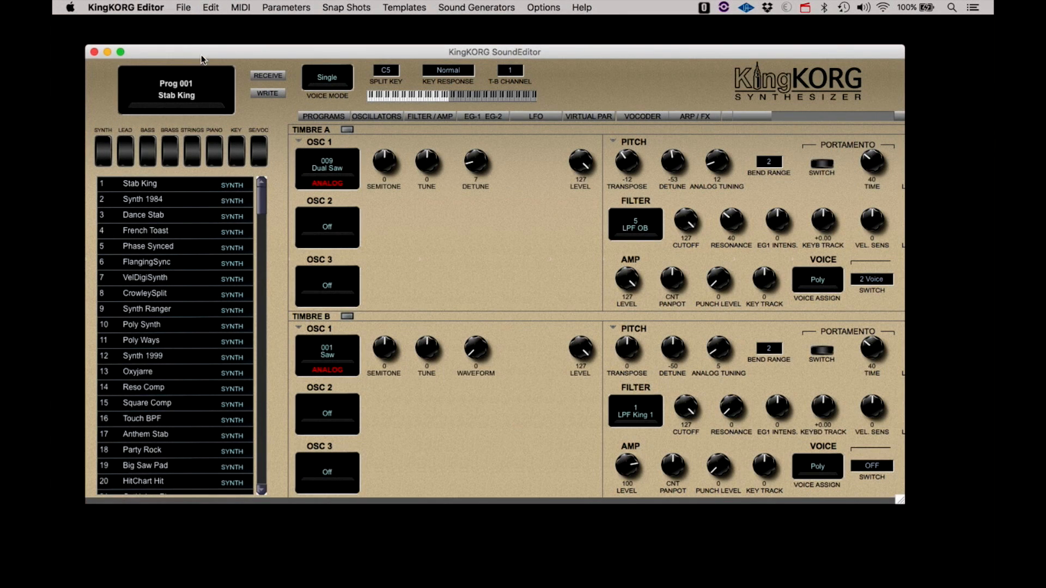
Step: Quit and relaunch the editor, then reopen MIDI Setup showing KingKORG ON-LINE
click(126, 8)
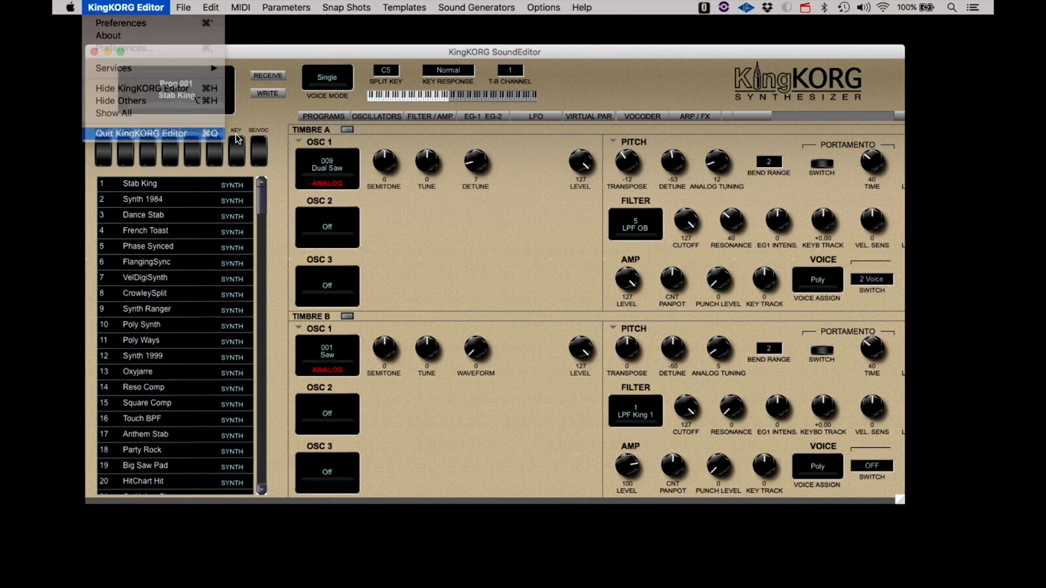
click(125, 8)
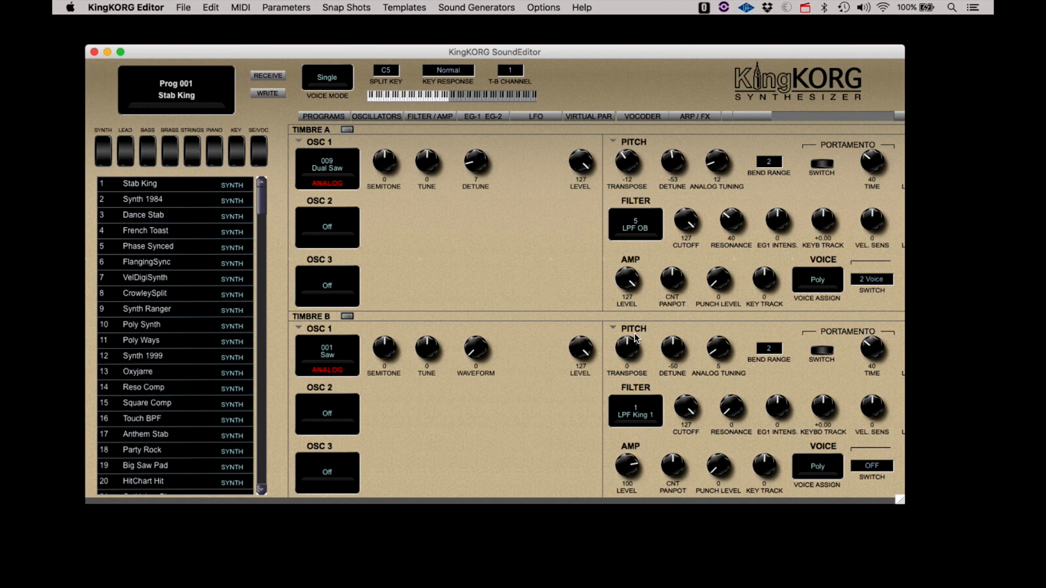
mouse_move(253, 11)
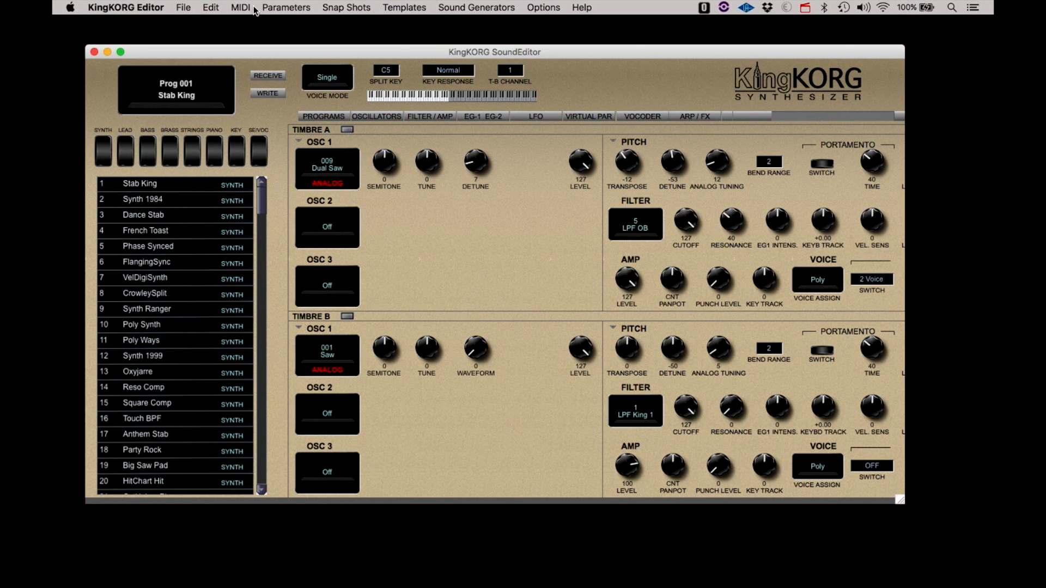
click(240, 8)
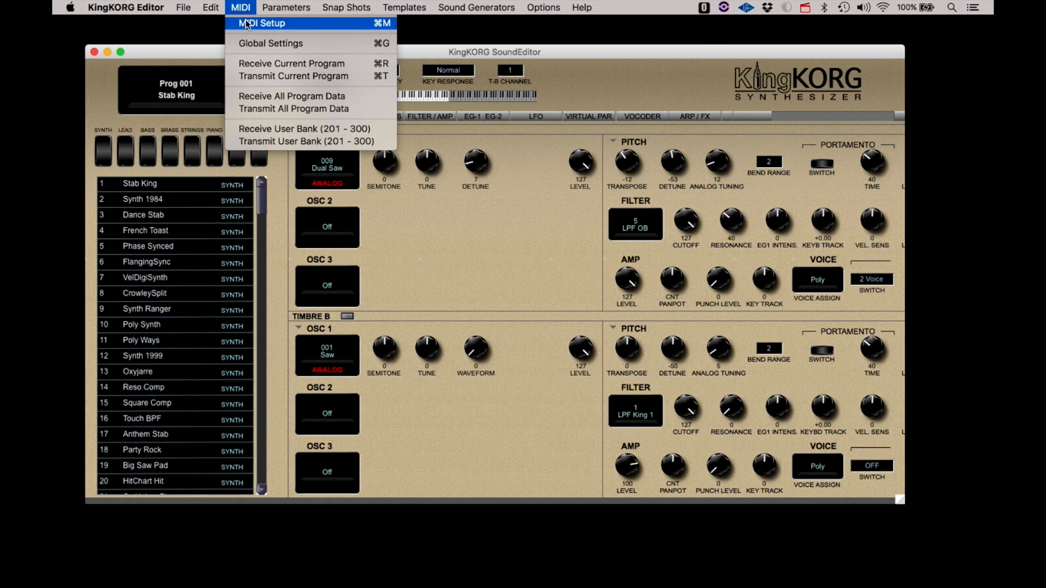
click(262, 23)
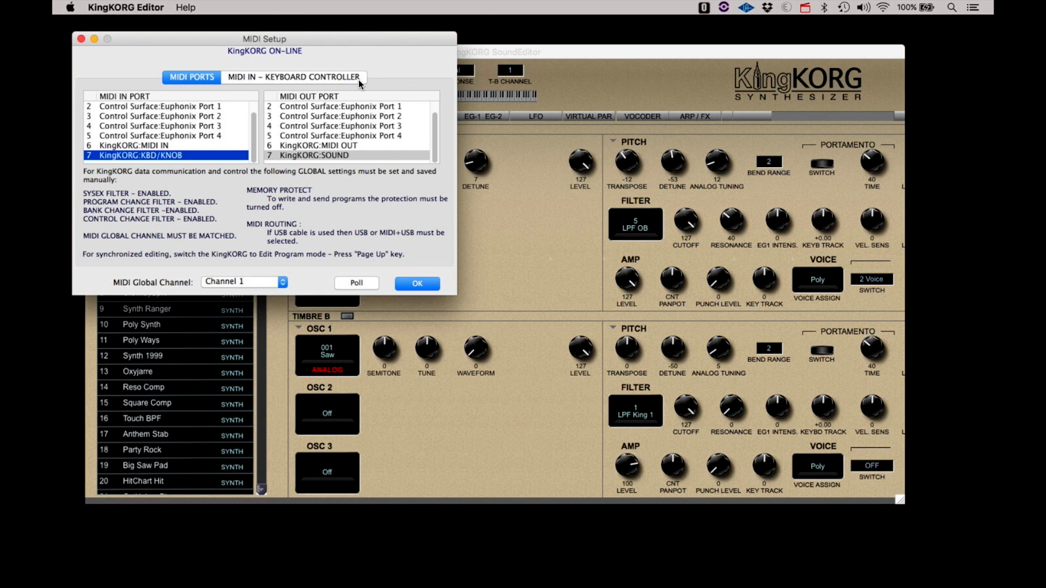
mouse_move(204, 155)
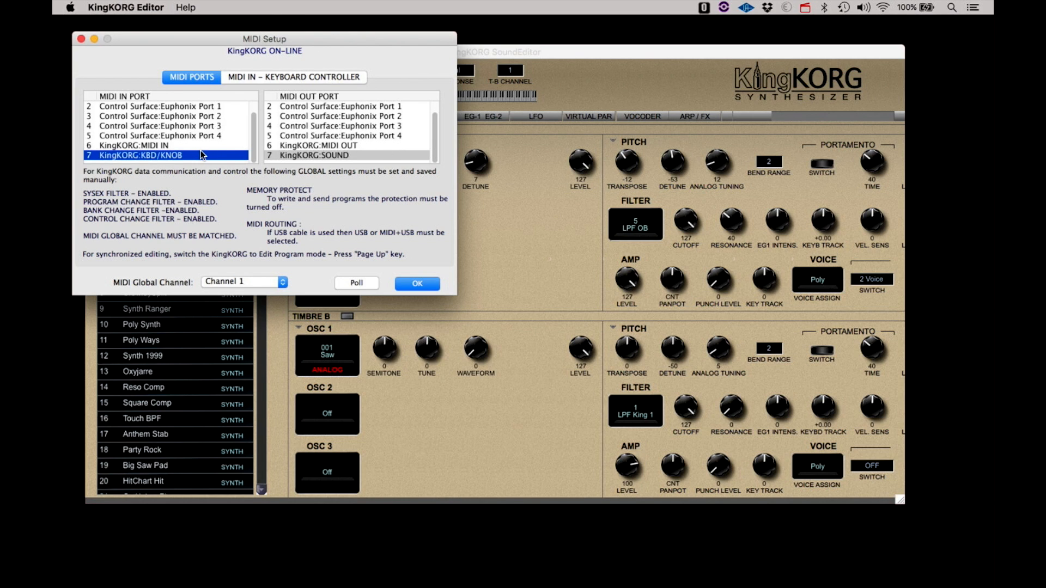
mouse_move(302, 153)
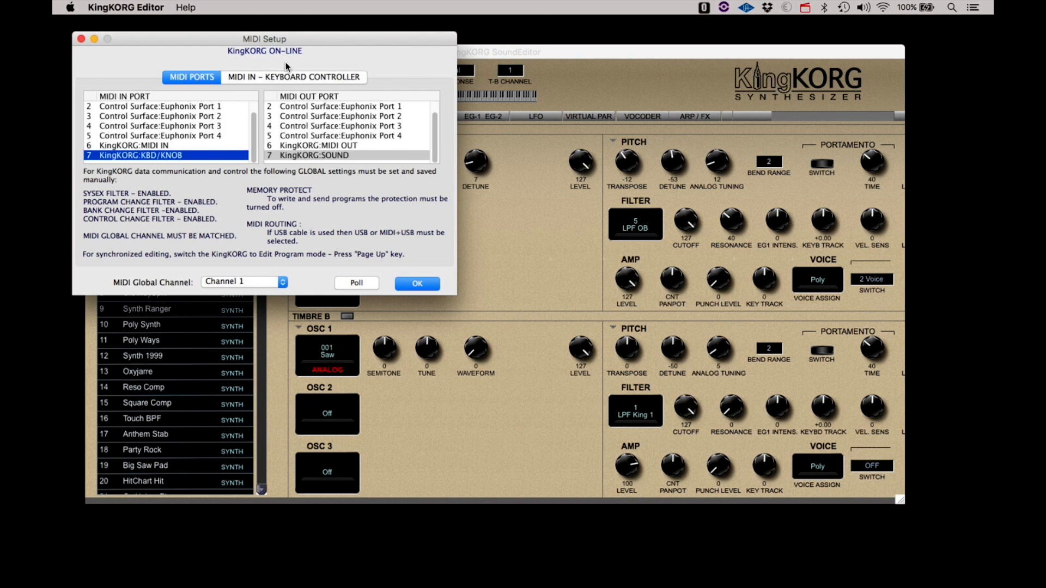
Step: Confirm MIDI Setup with OK, returning to Prog 001 Stab King
click(416, 283)
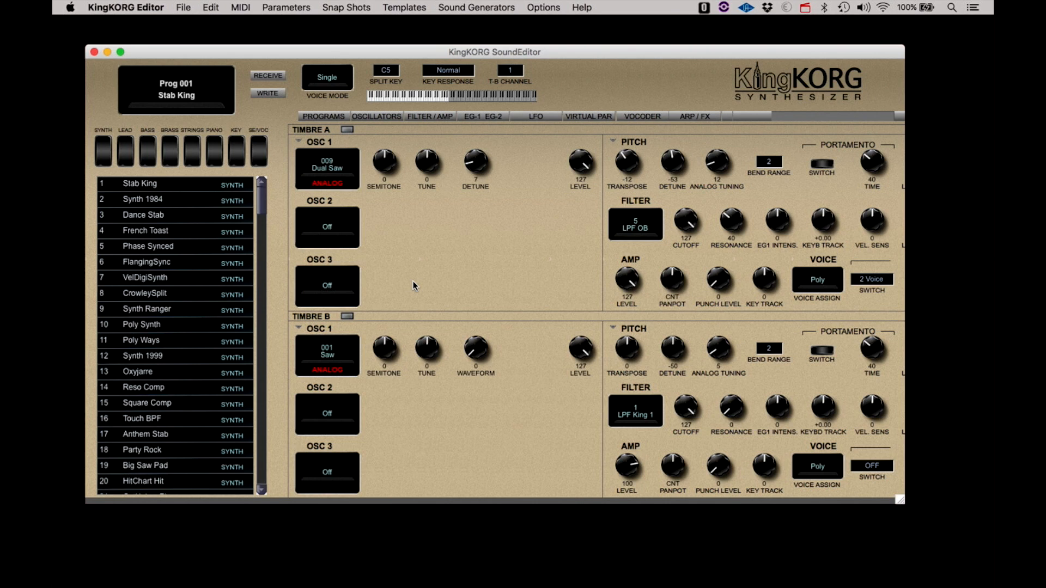
Step: Raise Timbre A OSC 1 TUNE above 0 so the edit syncs live to the synth
drag(427, 162, 427, 147)
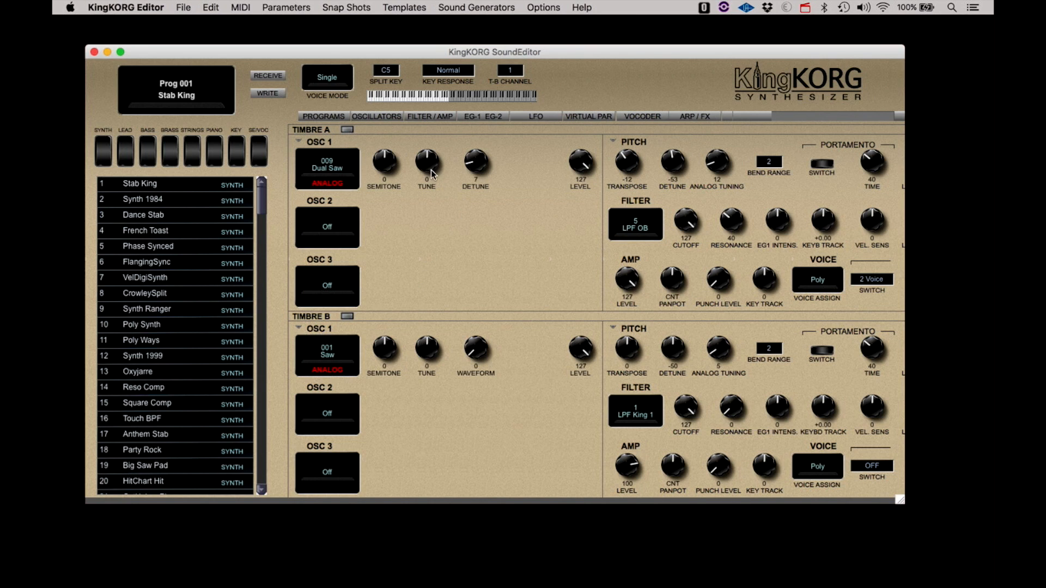
drag(426, 163, 426, 154)
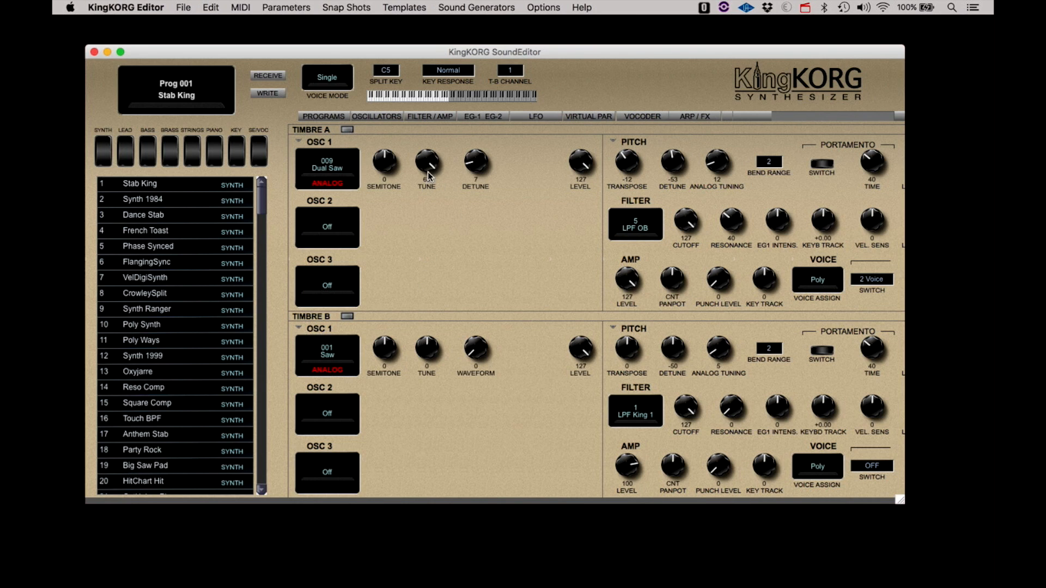